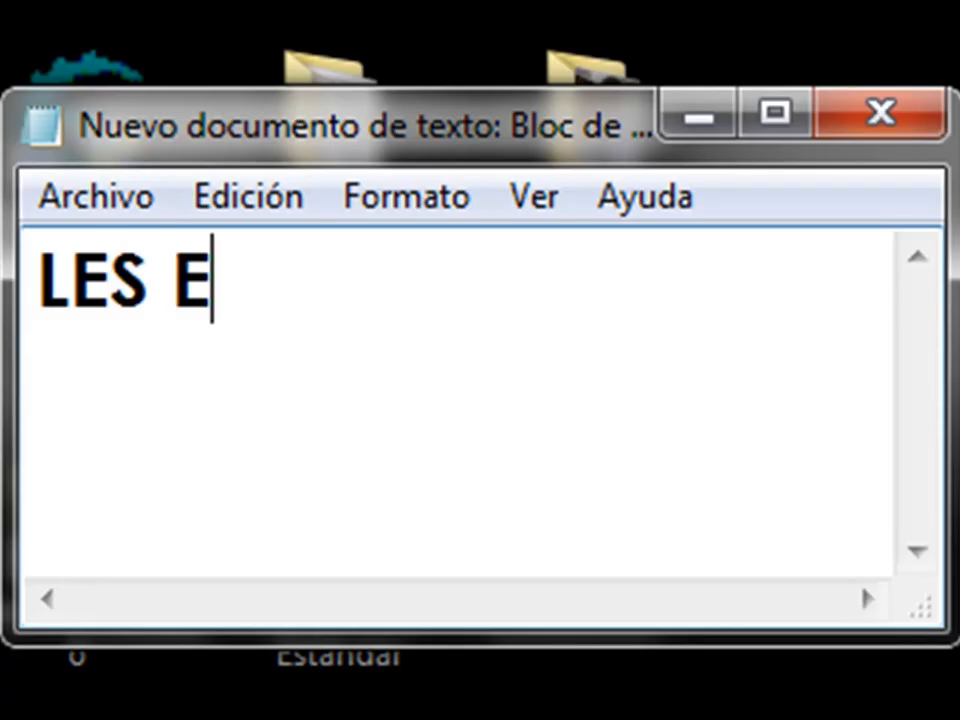
# Type the intro narration 'ENSEÑAR COMO BAJA UN ANTIVIRUZ MUY BUENO' in Notepad.
pyautogui.write('NSEÑAR')
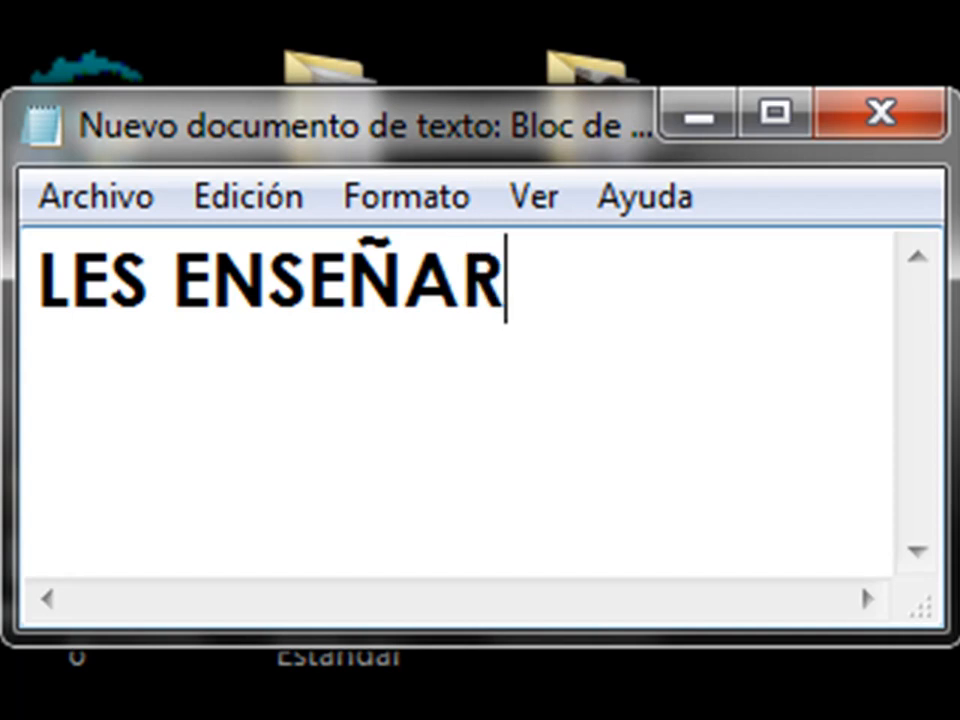
pyautogui.write('E COMO')
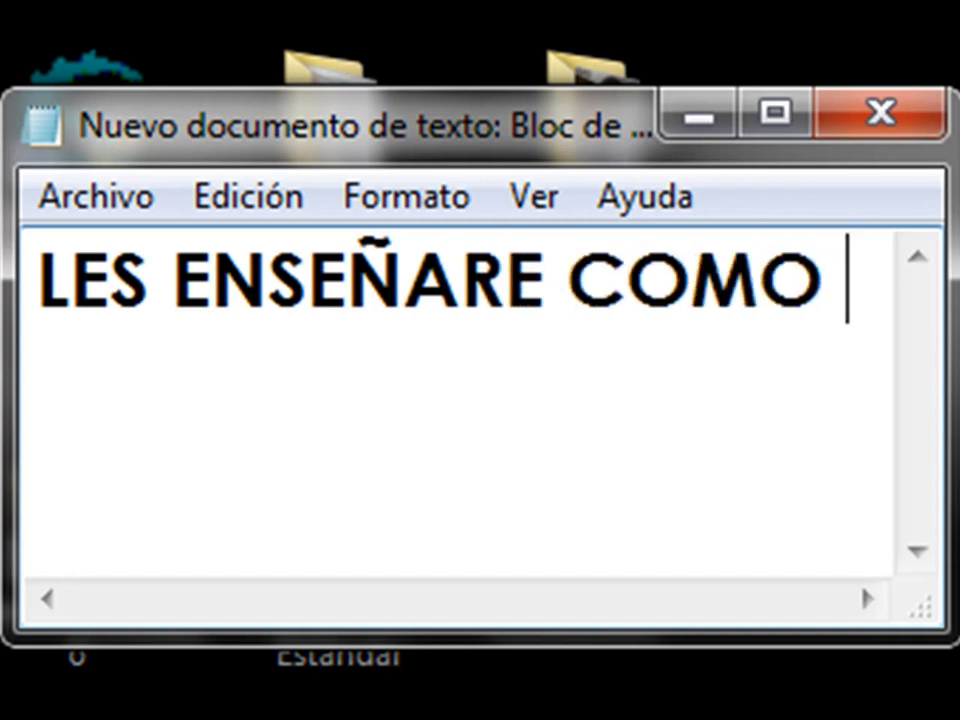
pyautogui.write('BAJA')
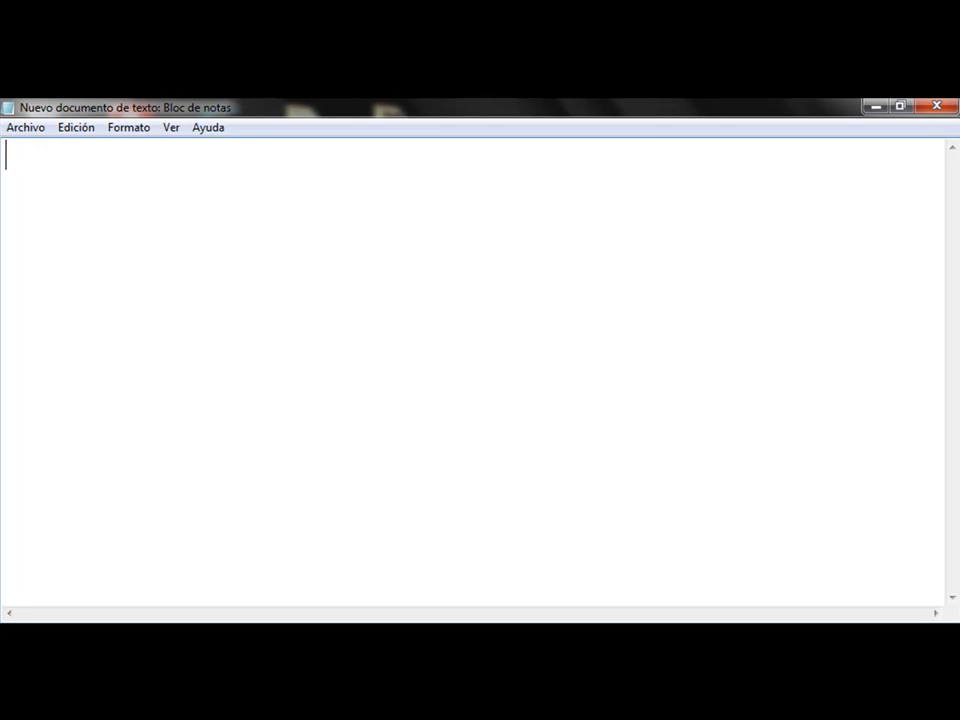
pyautogui.write('UN ANTI')
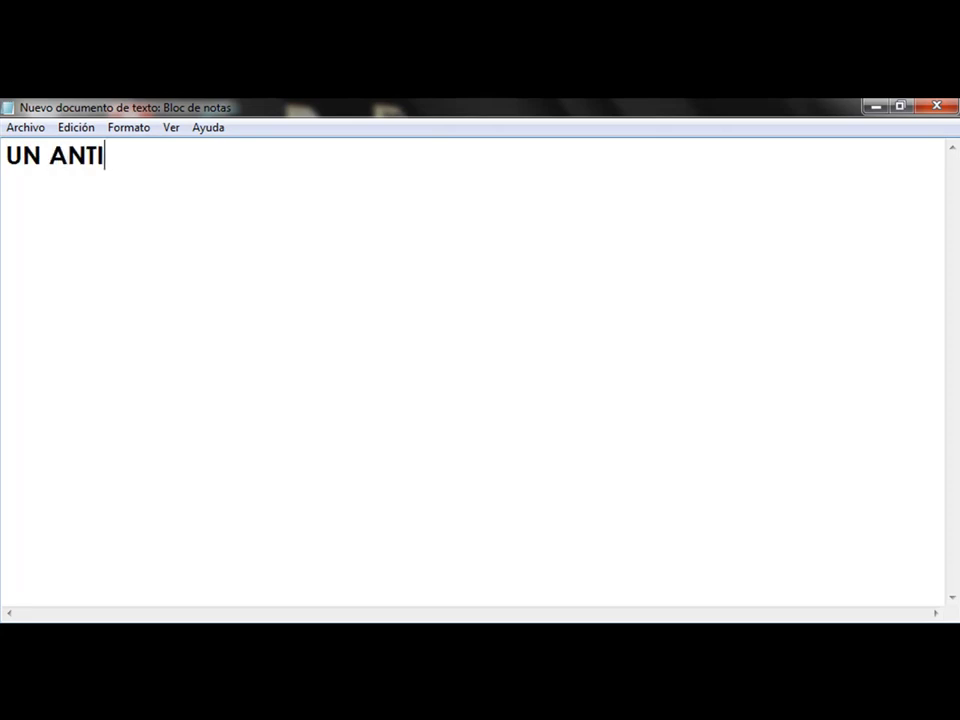
pyautogui.write('VIRUZ')
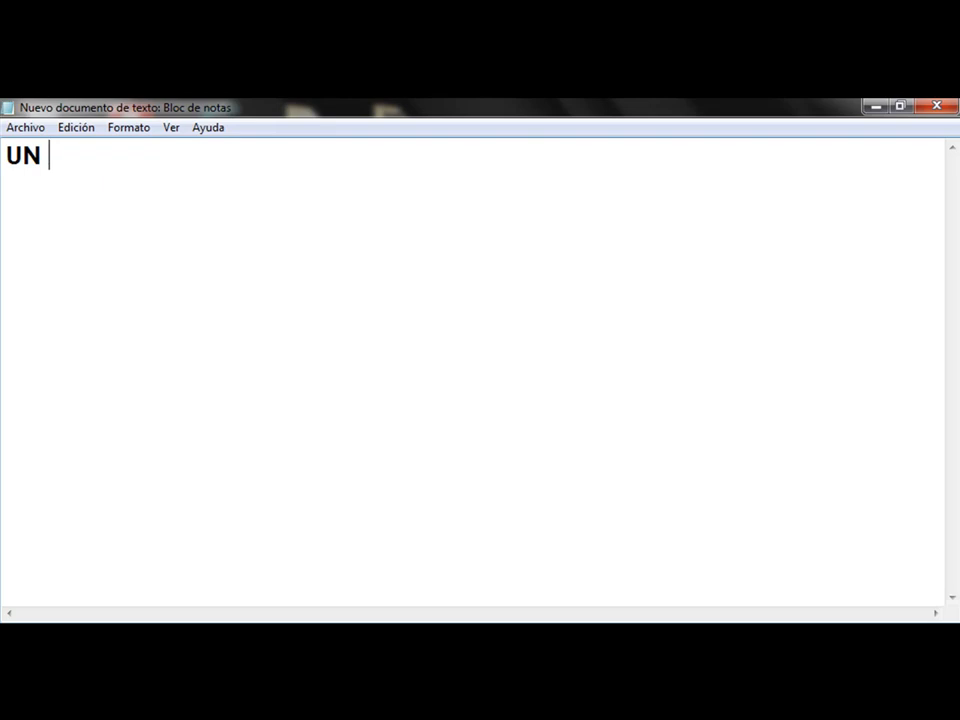
pyautogui.write('MUY')
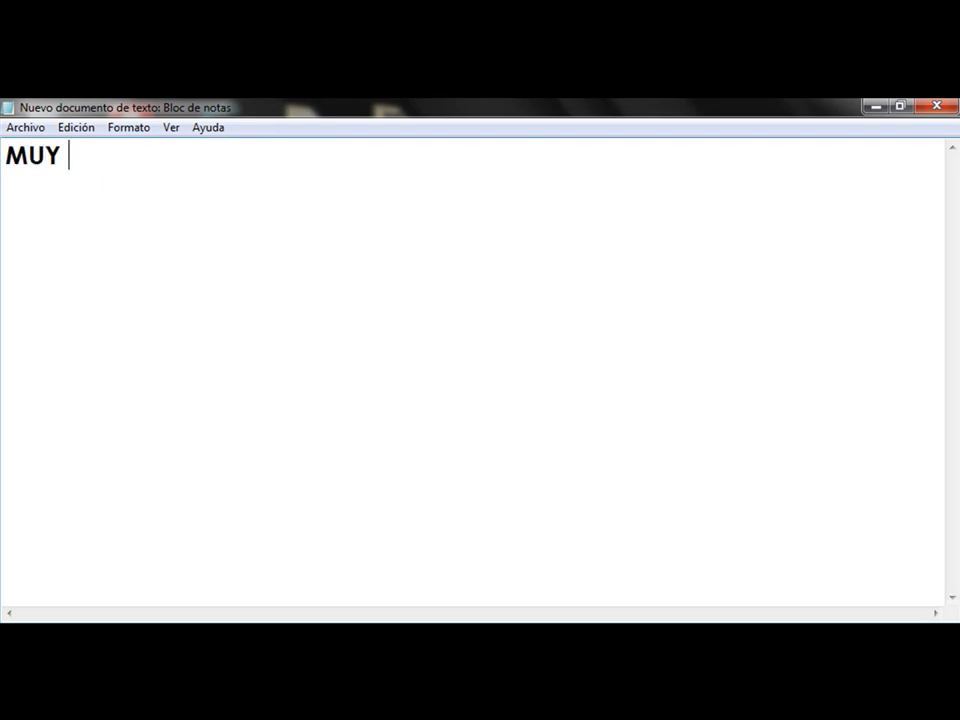
pyautogui.write('BUENO')
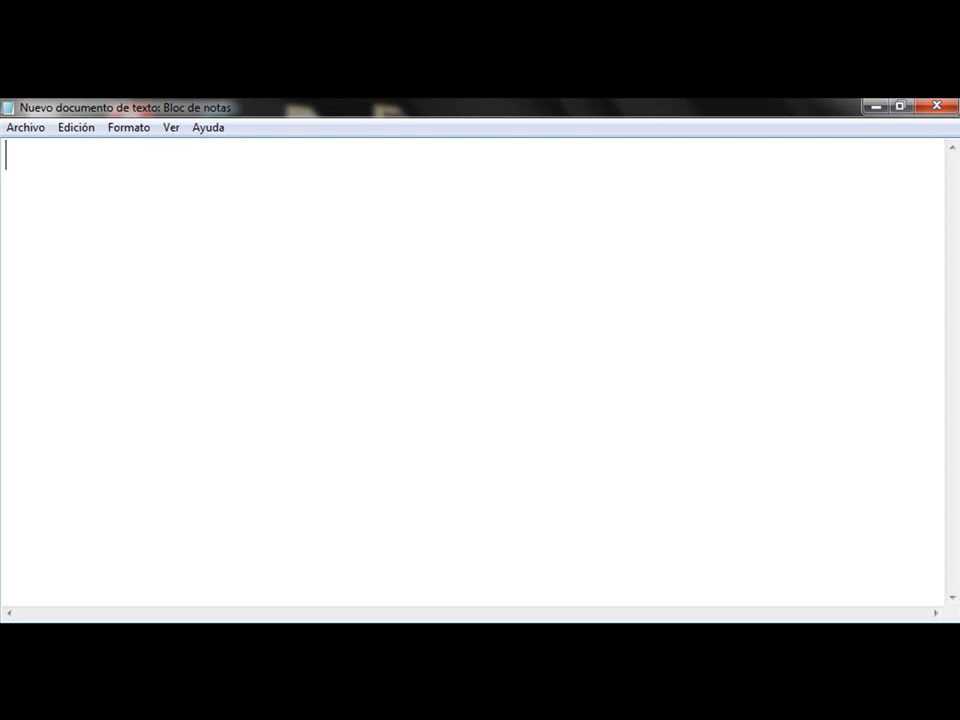
pyautogui.write('PRIMERO')
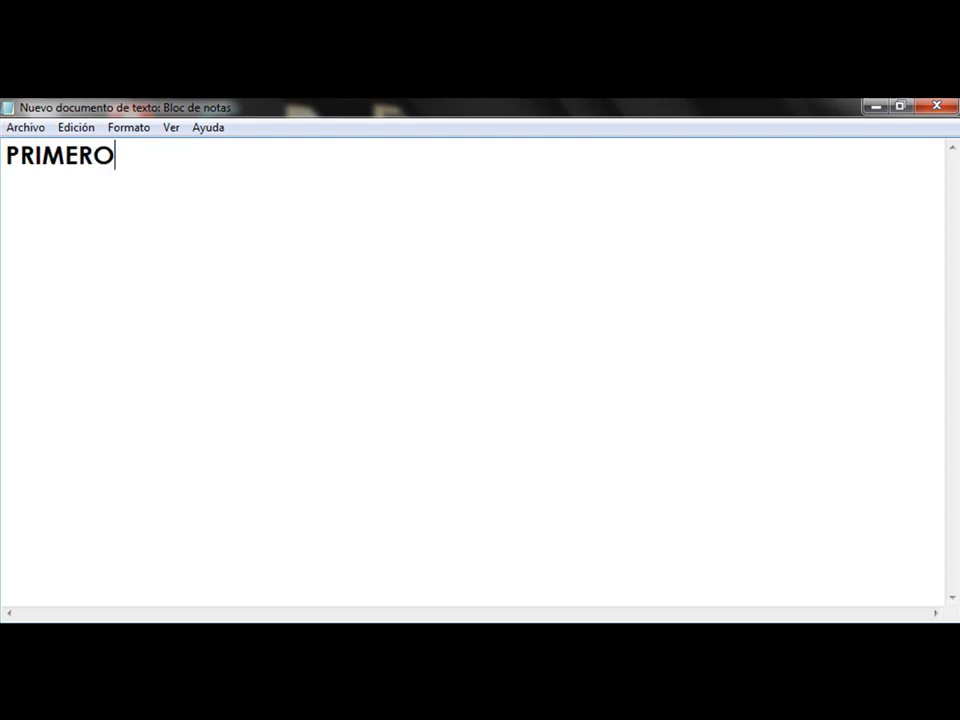
pyautogui.write('BAMOS')
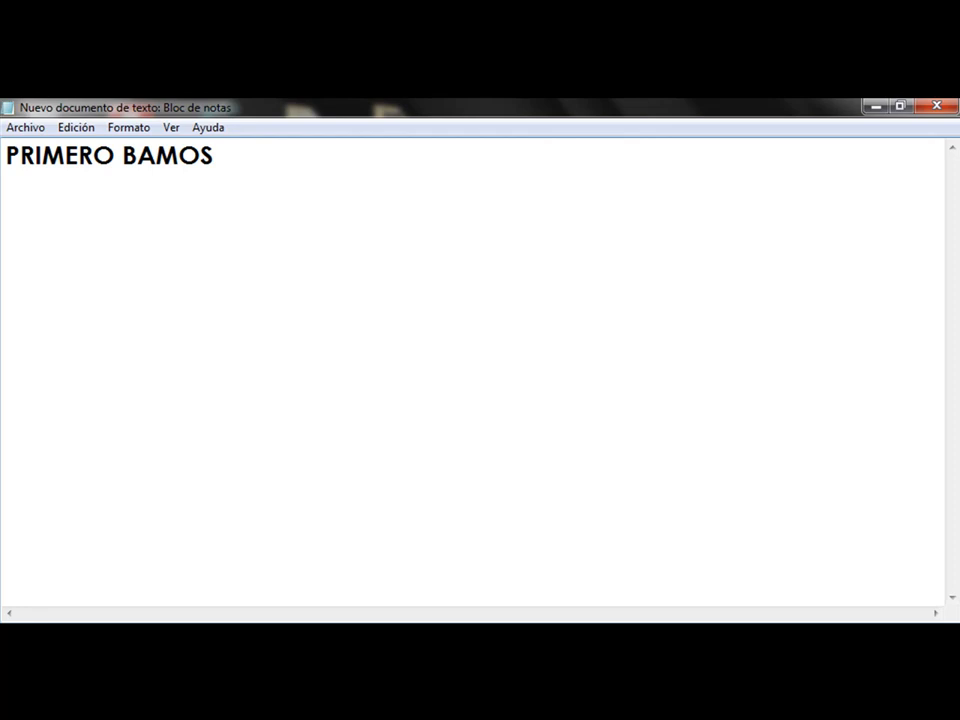
pyautogui.write('A W')
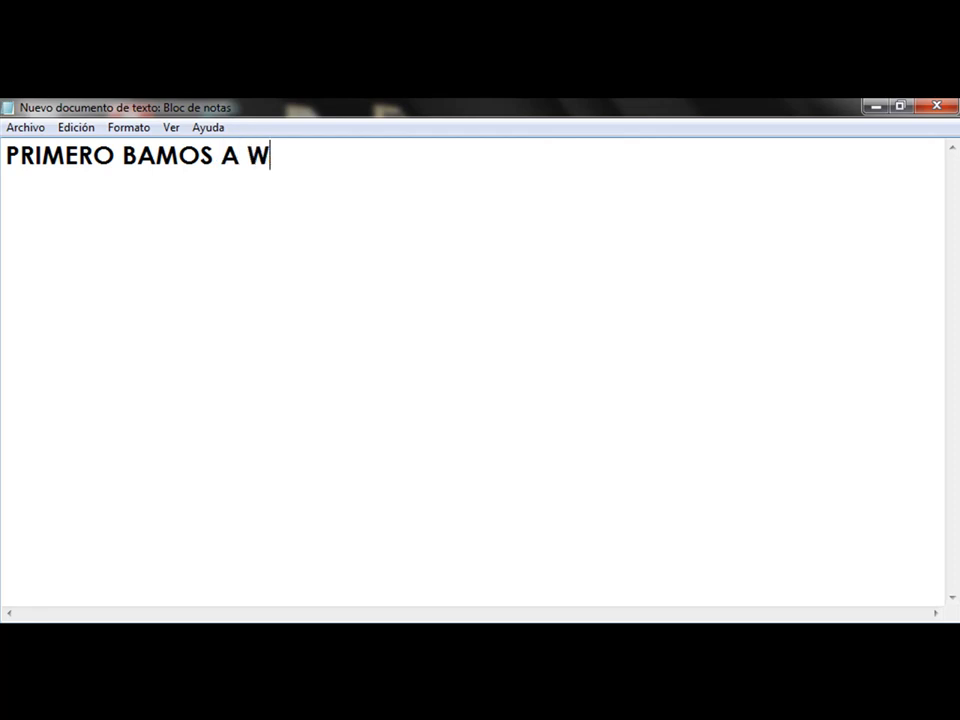
pyautogui.write('WW.G')
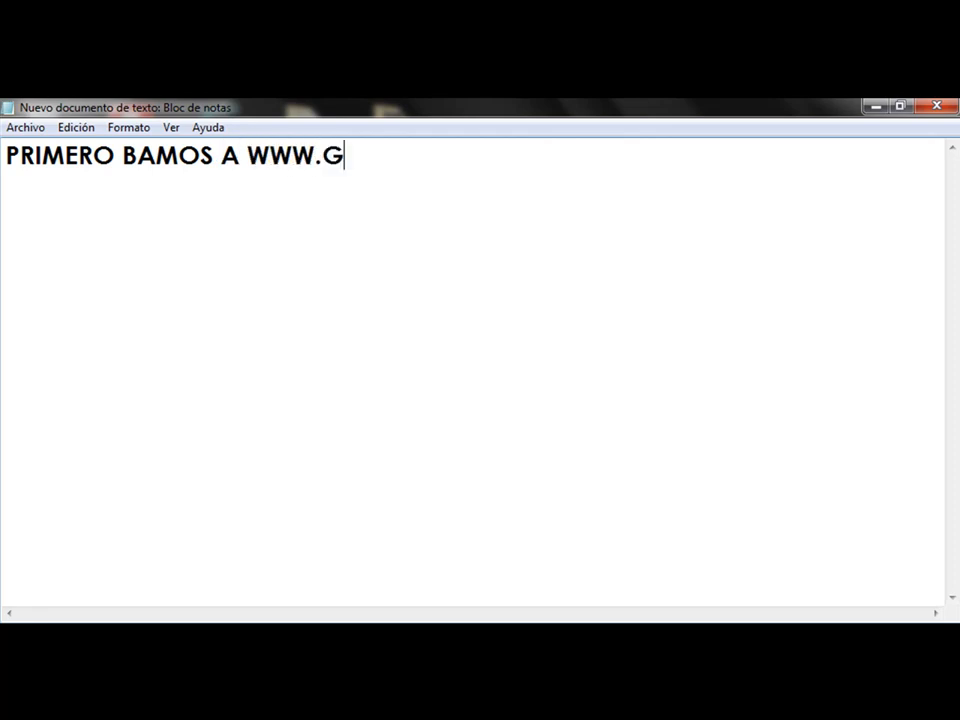
pyautogui.write('OOGLE')
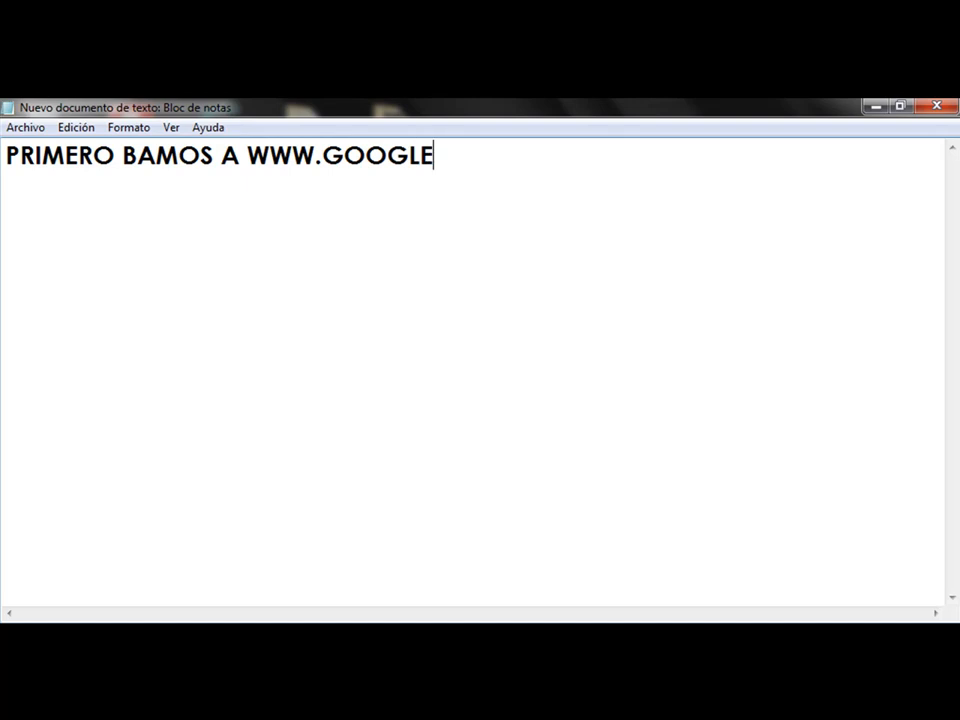
pyautogui.write('.COM')
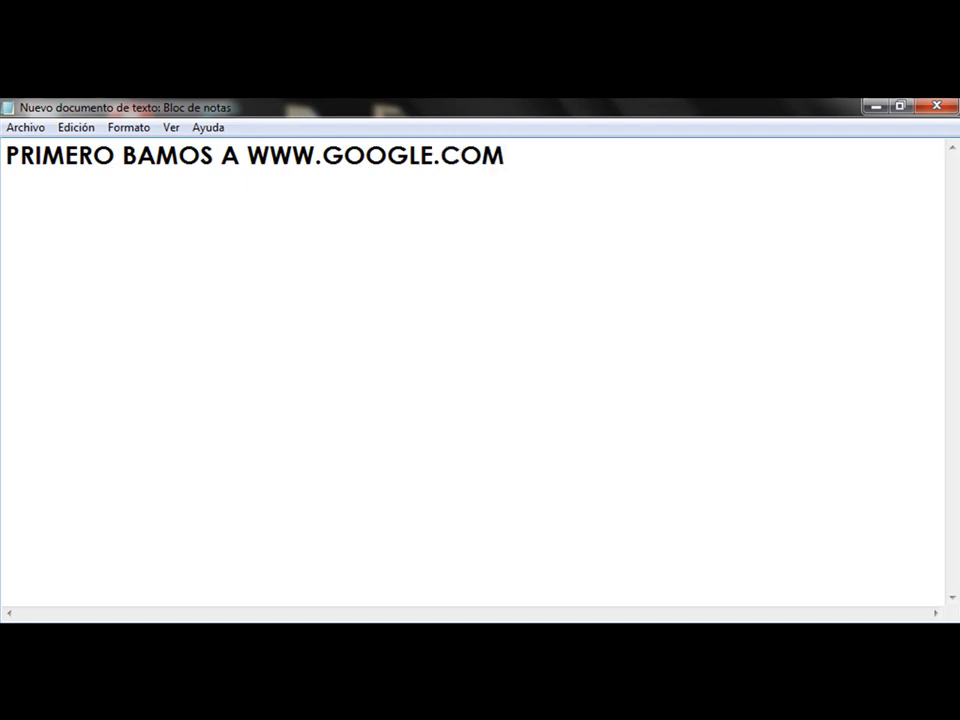
pyautogui.write('.MX O')
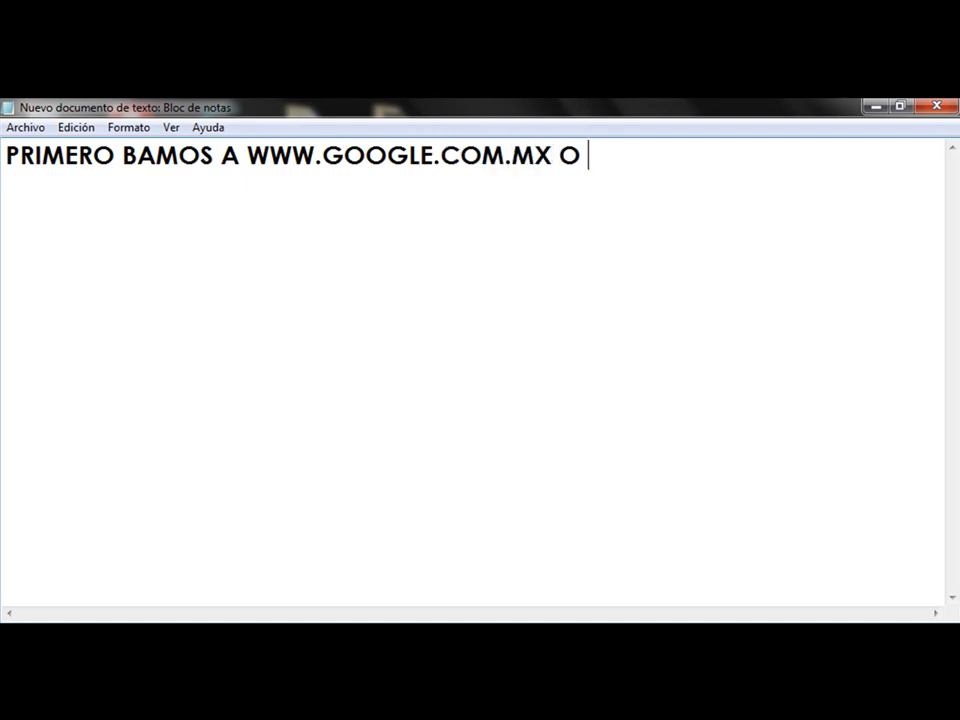
pyautogui.press('Backspace')
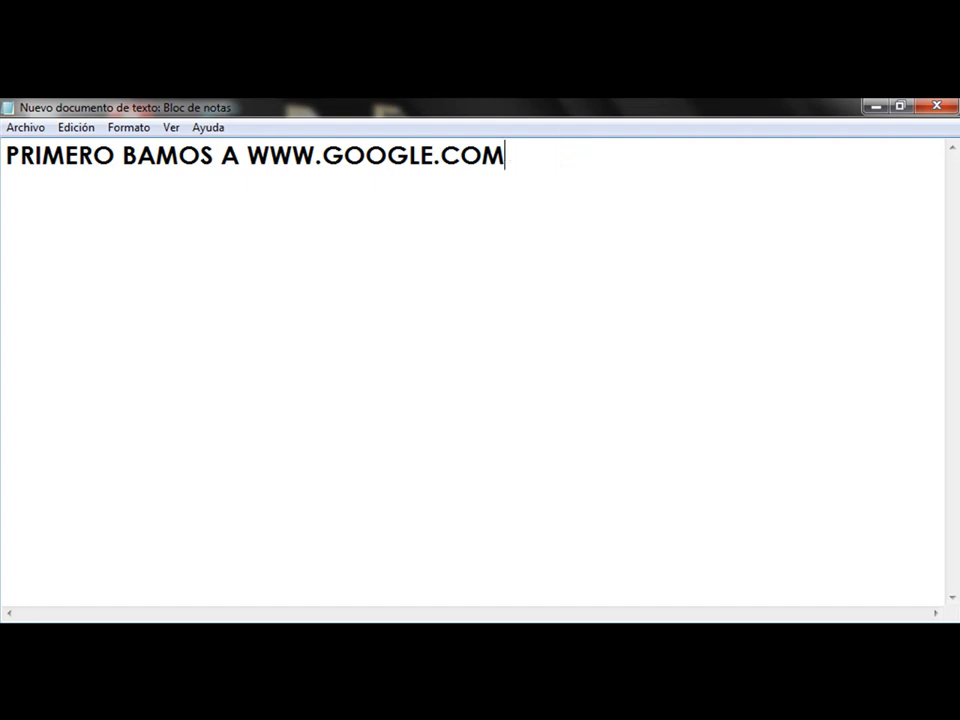
pyautogui.press('ctrl+a')
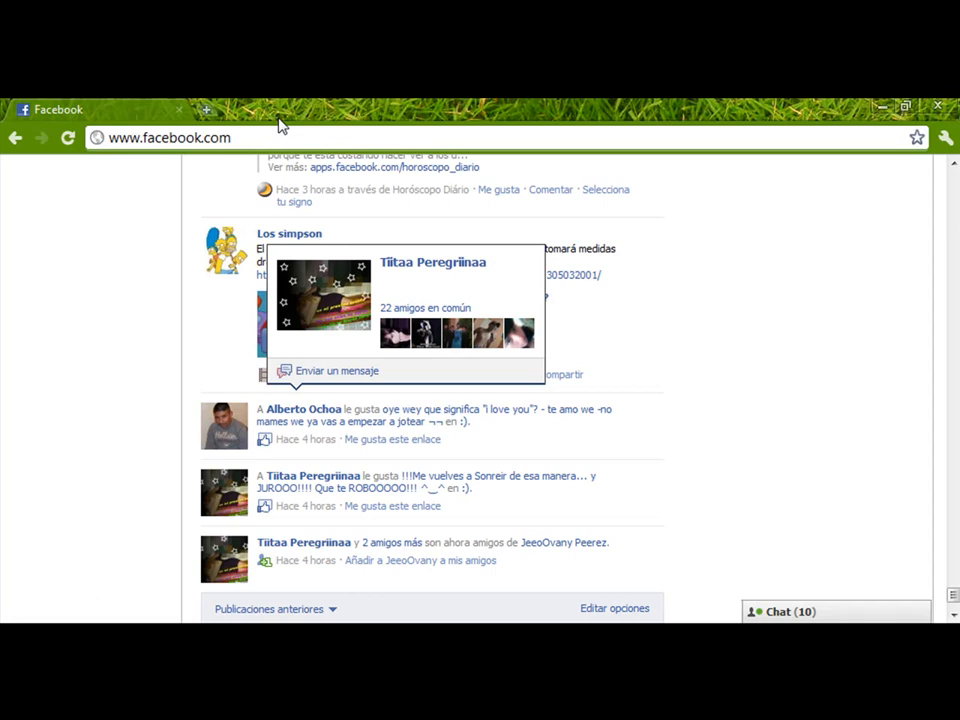
pyautogui.click(206, 109)
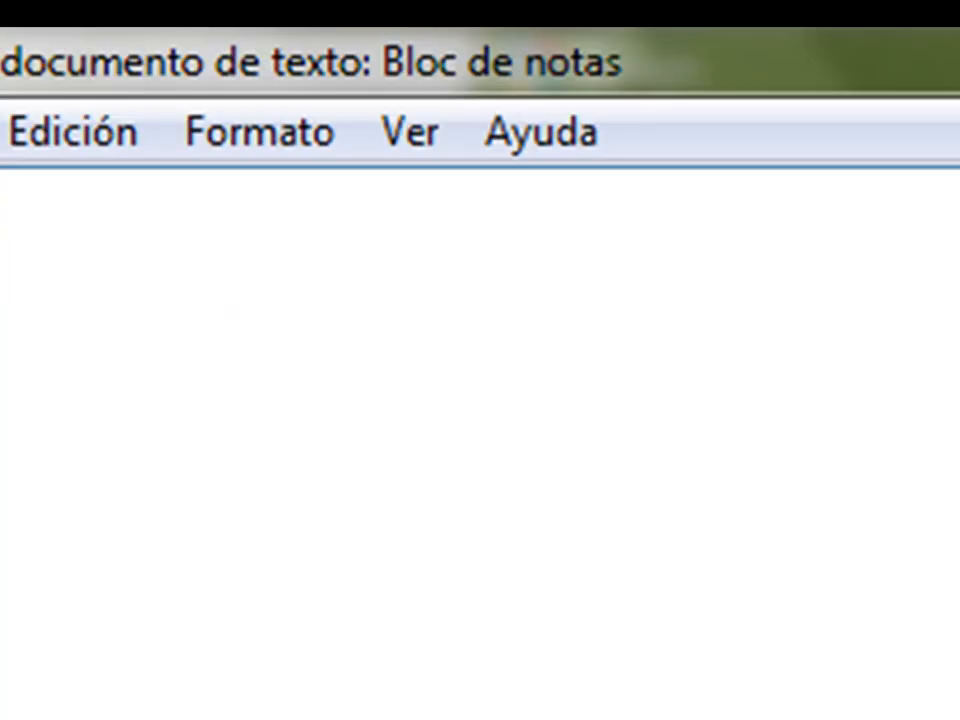
# Type the caption 'AKI LE TAMOS' in Notepad.
pyautogui.write('AKI LE')
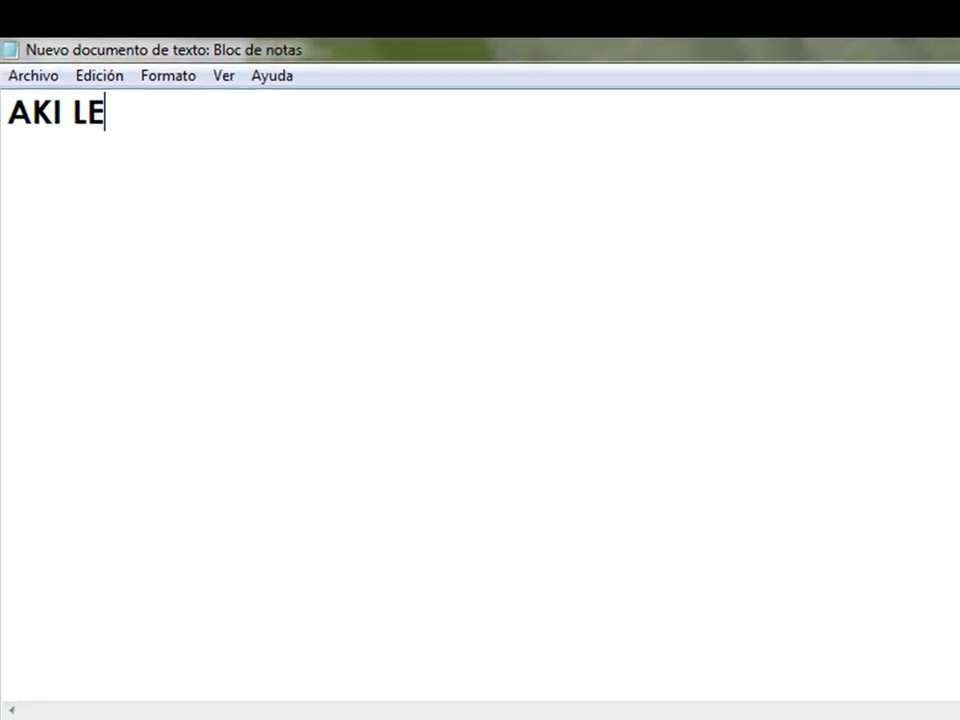
pyautogui.write('TAMOS')
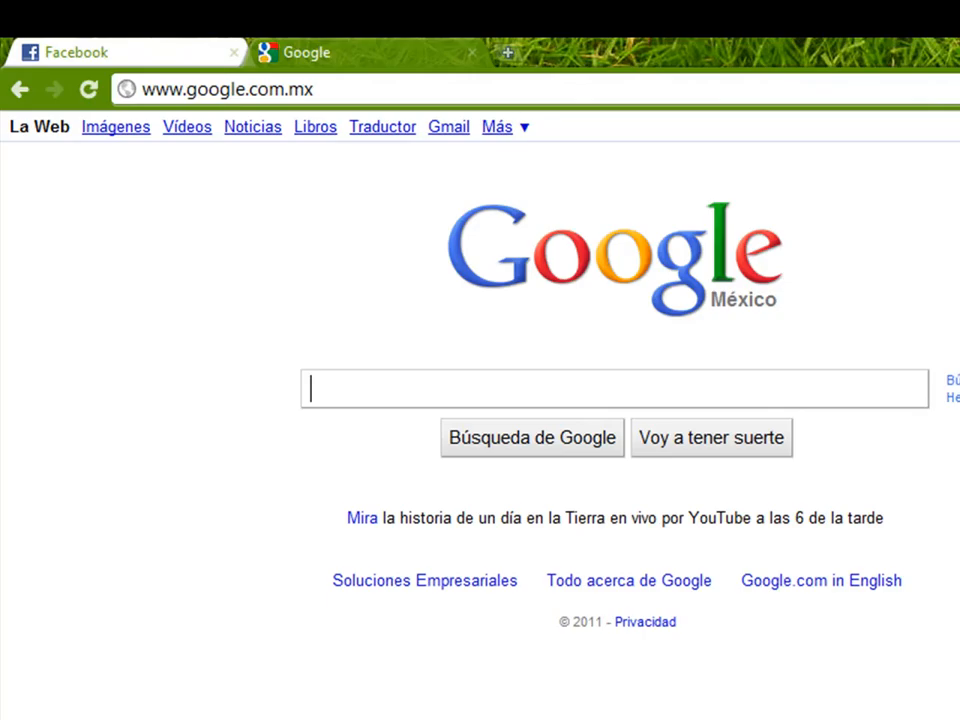
# Reach Google Pack through the More Google products list.
pyautogui.click(497, 126)
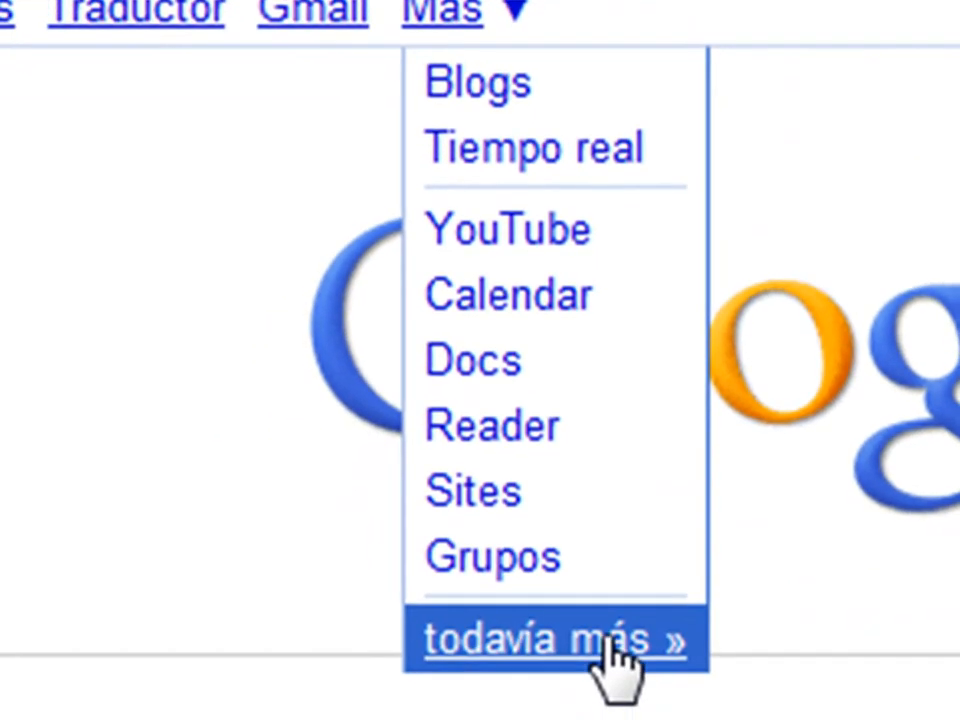
pyautogui.click(557, 638)
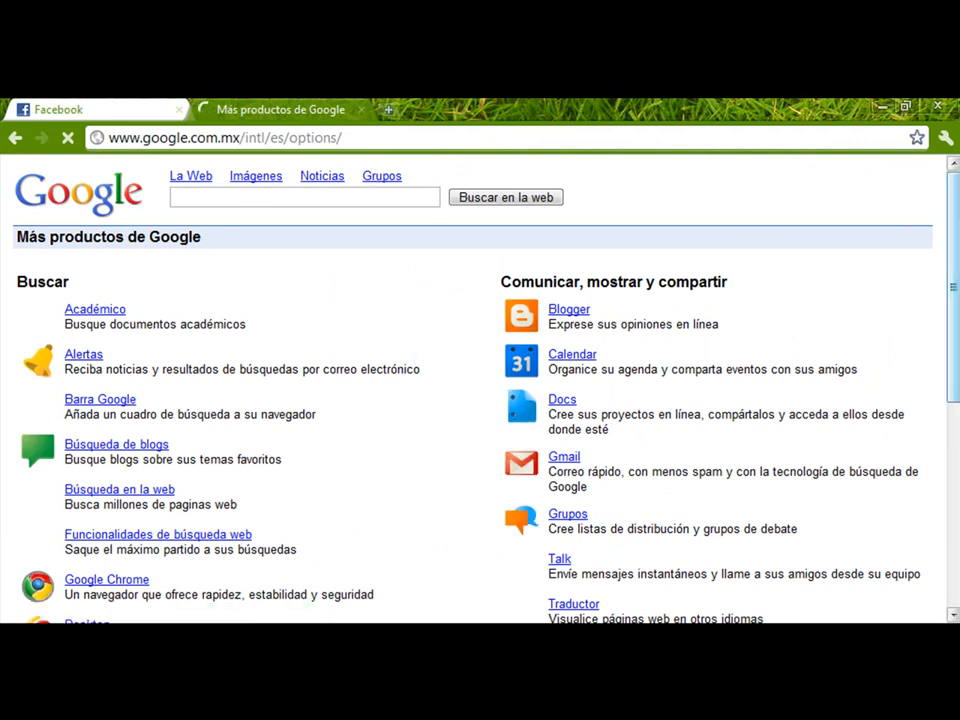
pyautogui.scroll(-3)
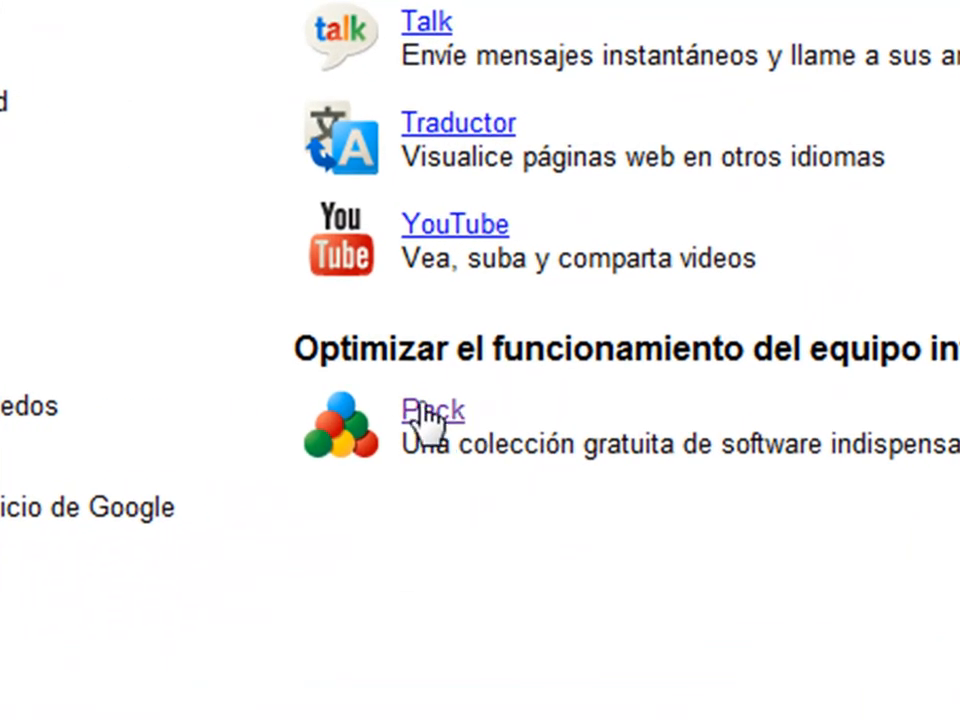
pyautogui.click(433, 411)
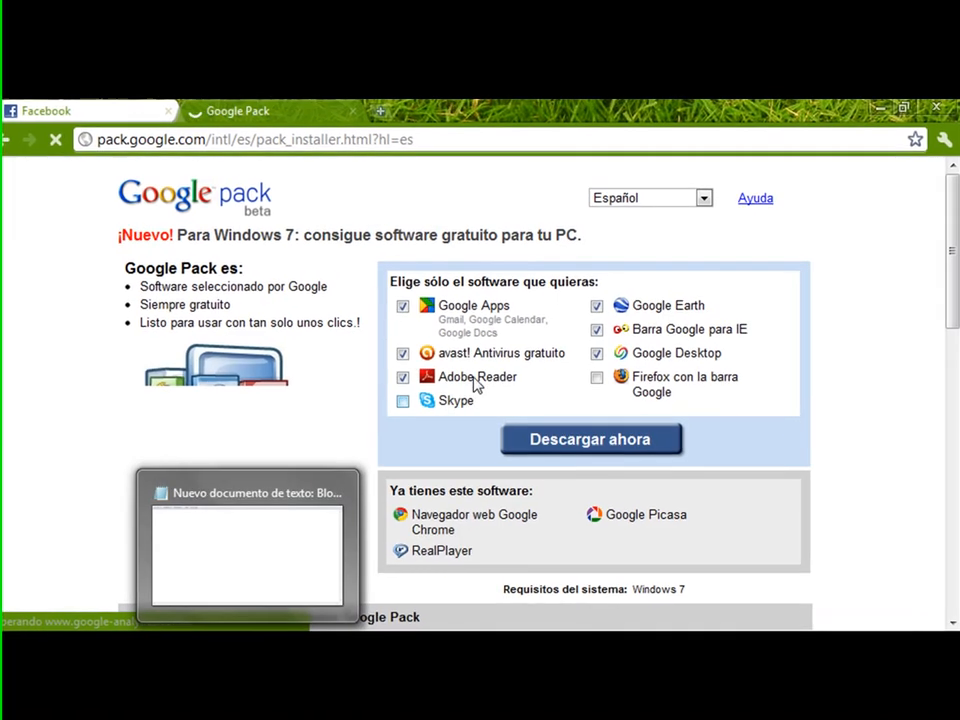
# Uncheck Google Apps and Adobe Reader, keeping only avast! Antivirus gratuito selected.
pyautogui.click(399, 307)
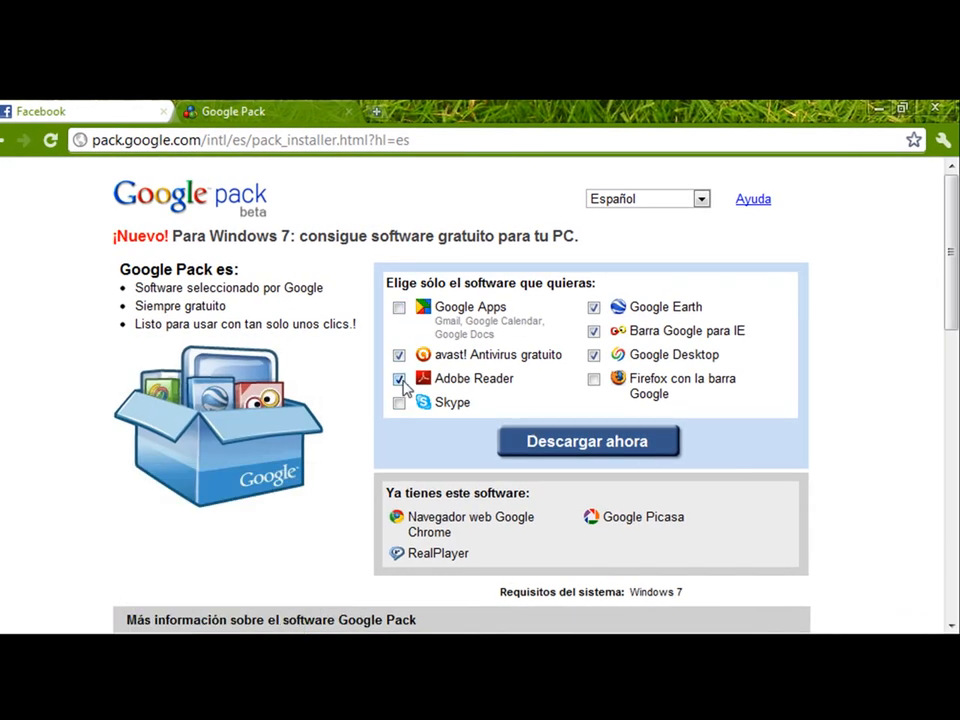
pyautogui.click(399, 378)
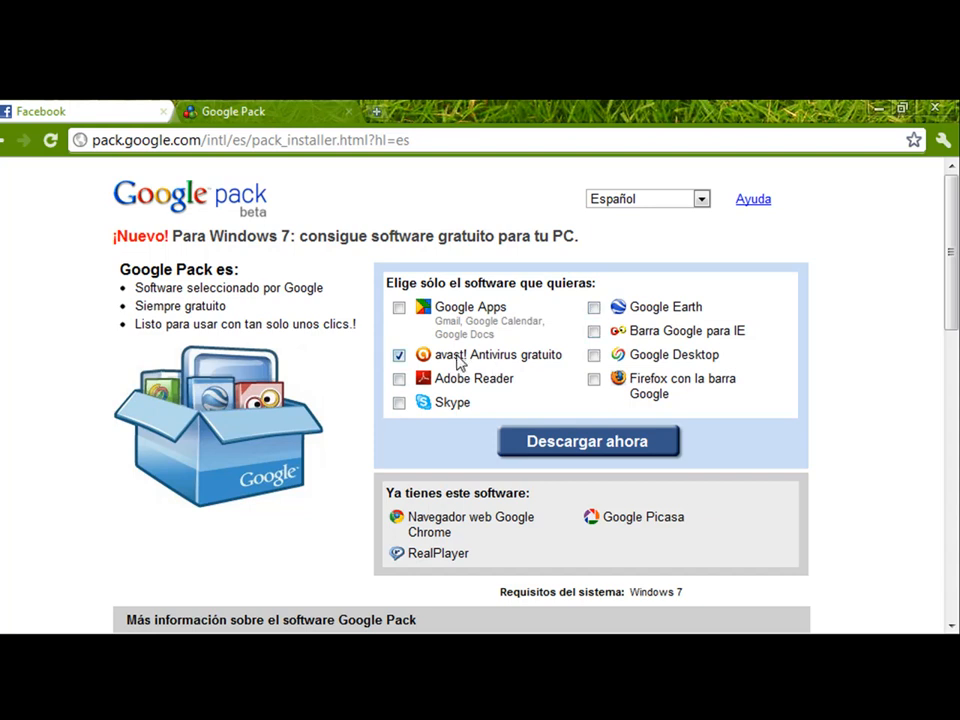
pyautogui.moveTo(611, 455)
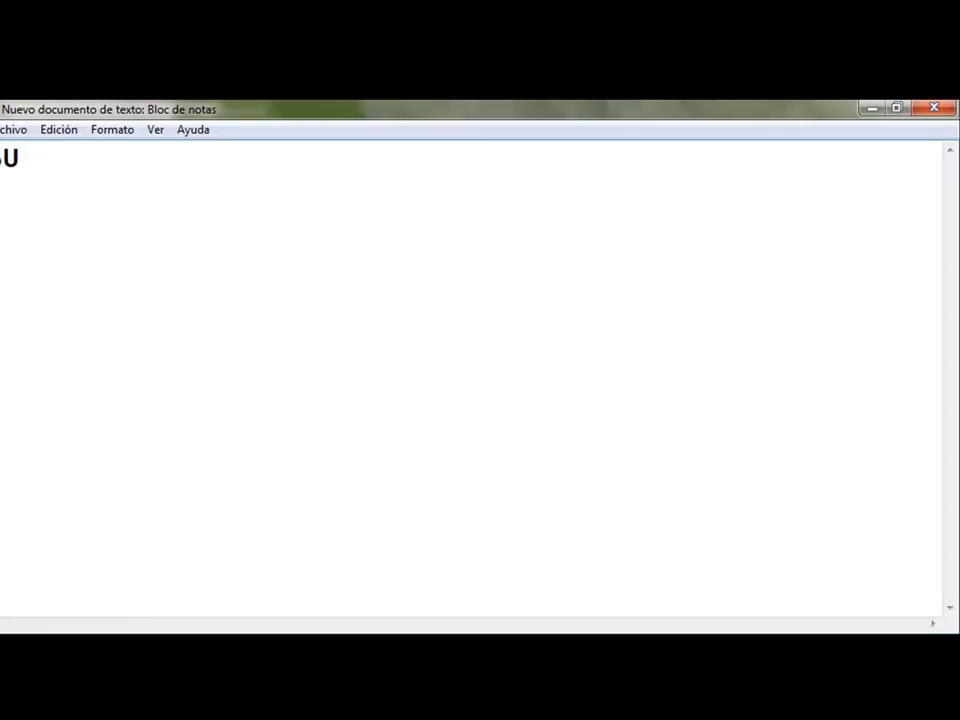
# Type the caption 'EN DESCARGA... STA LAS' in Notepad.
pyautogui.write('EN')
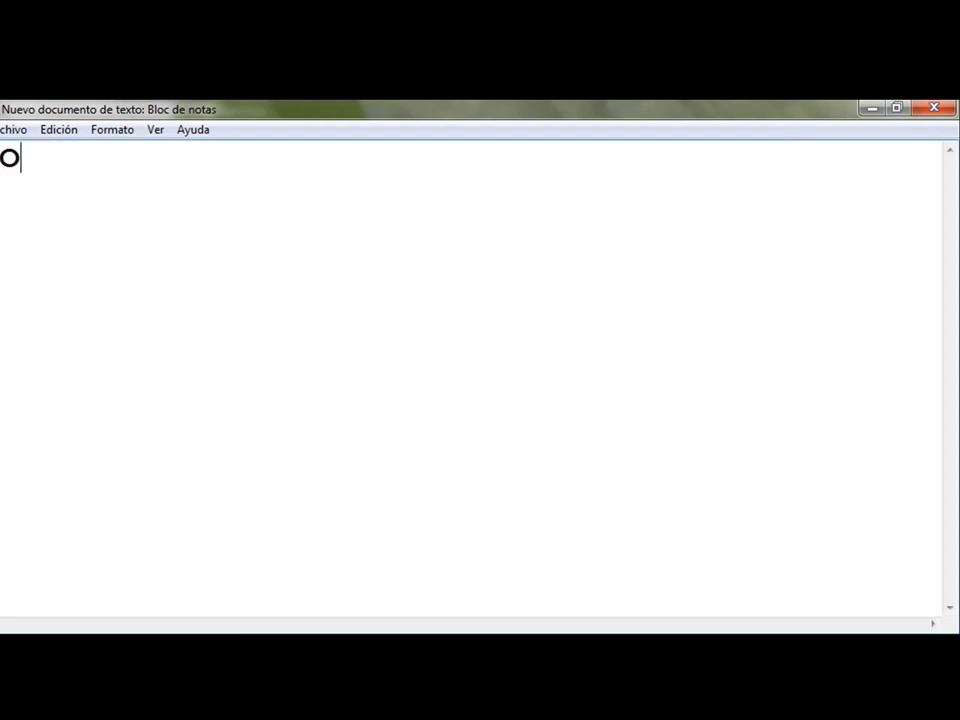
pyautogui.write('DESCAR')
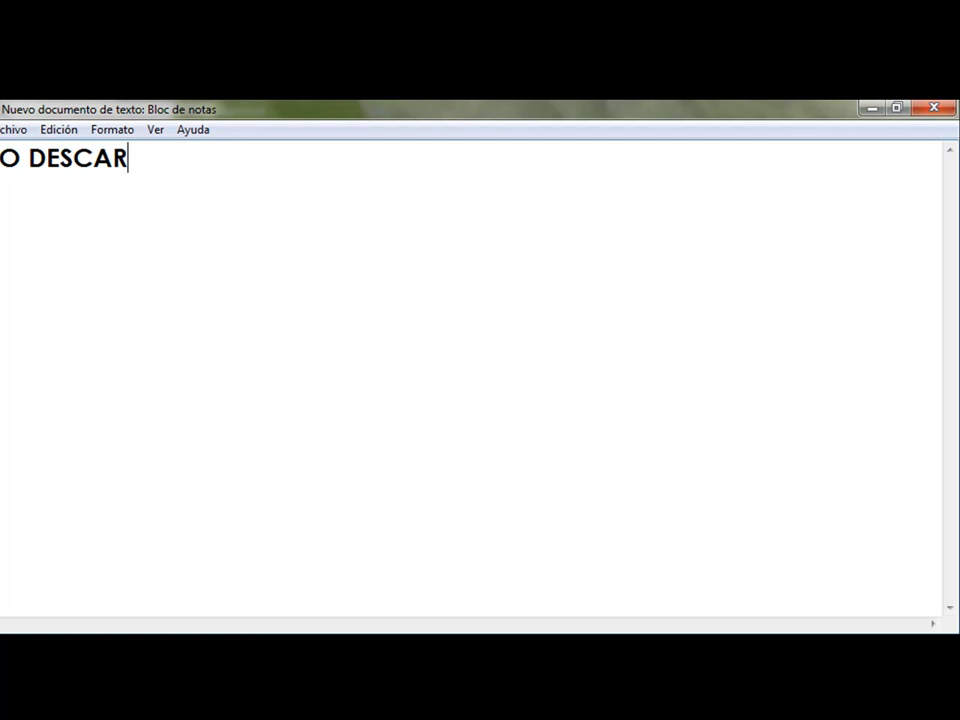
pyautogui.write('GA')
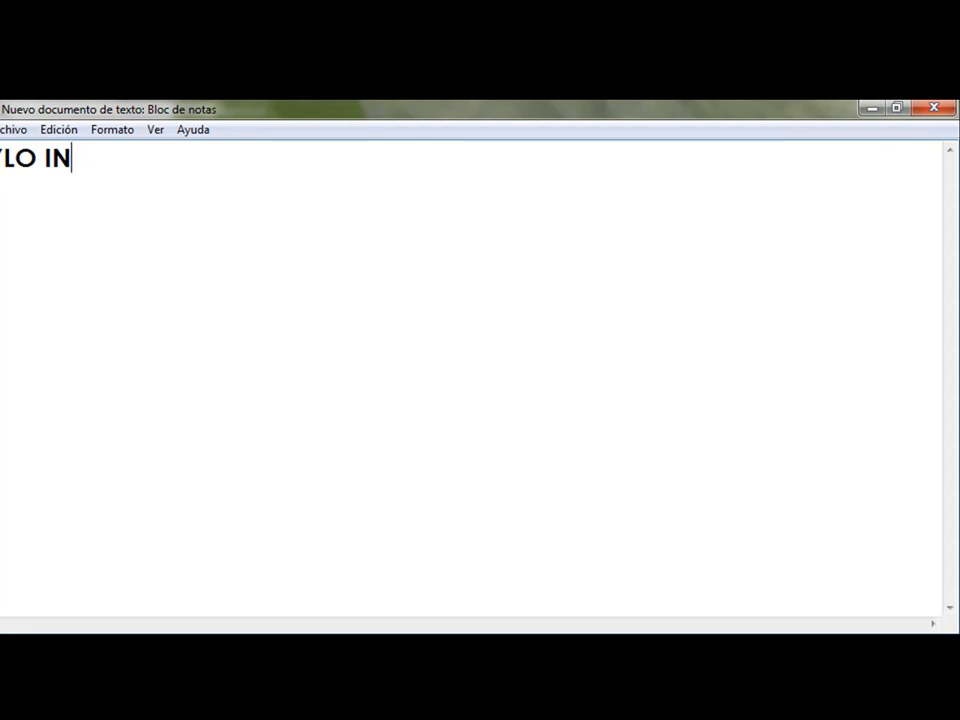
pyautogui.write('STA')
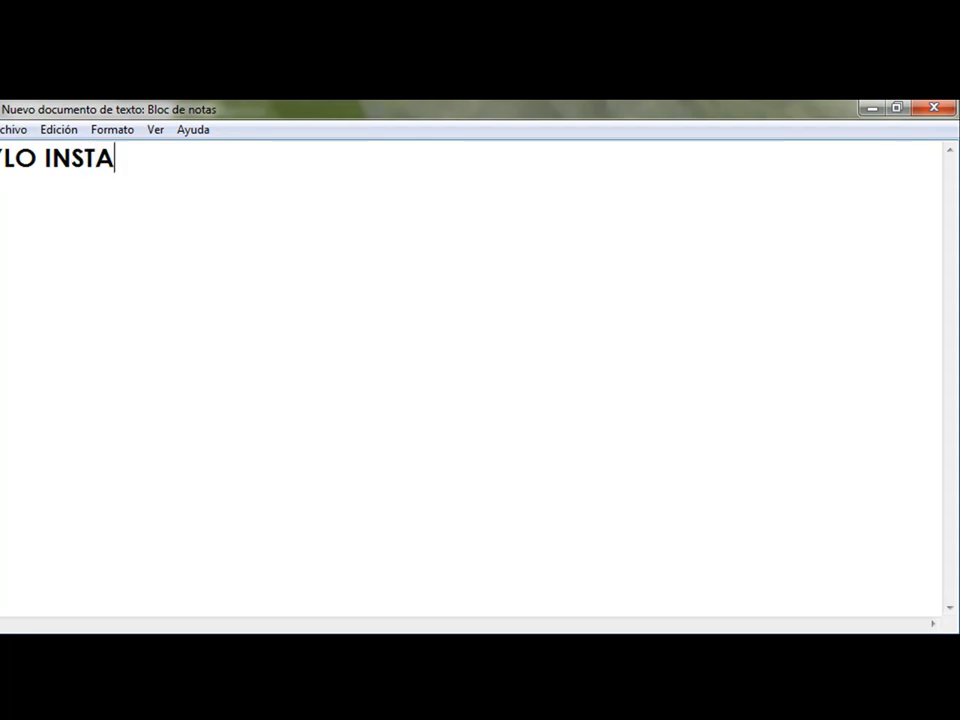
pyautogui.write('LAS')
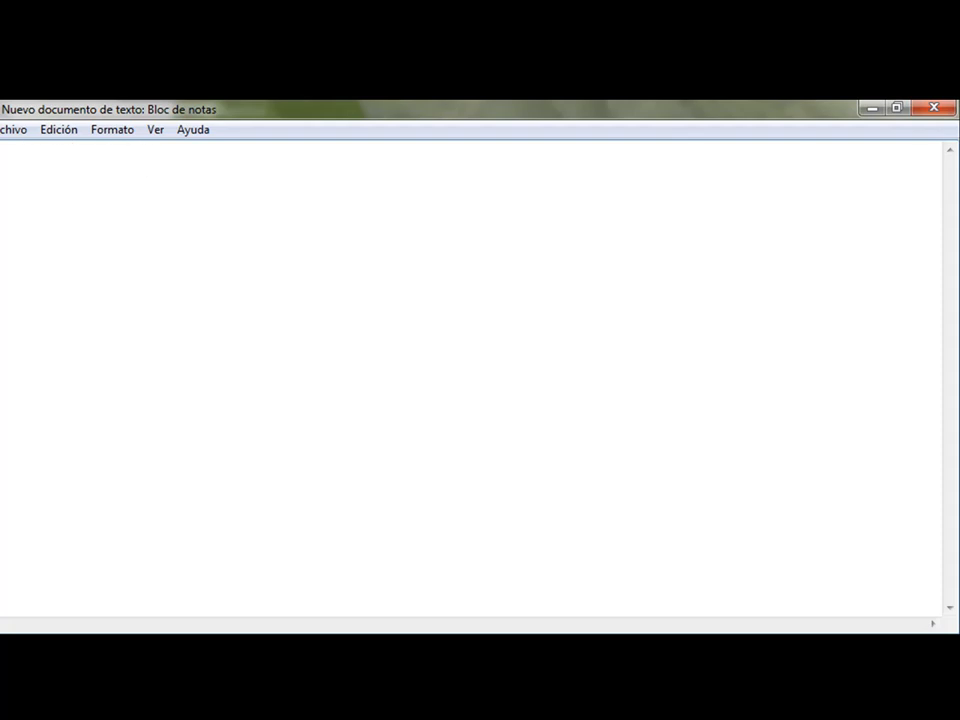
pyautogui.moveTo(66, 498)
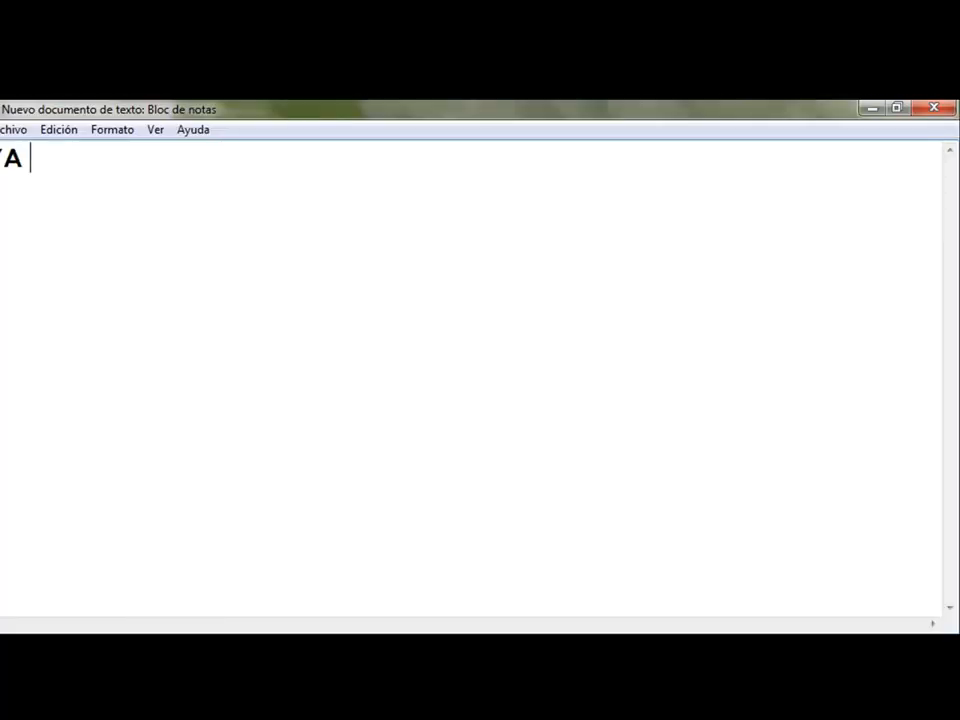
# Type 'LISTO UN ANTIVI... GRAT', fixing the typo, and clear the page.
pyautogui.write('LIST')
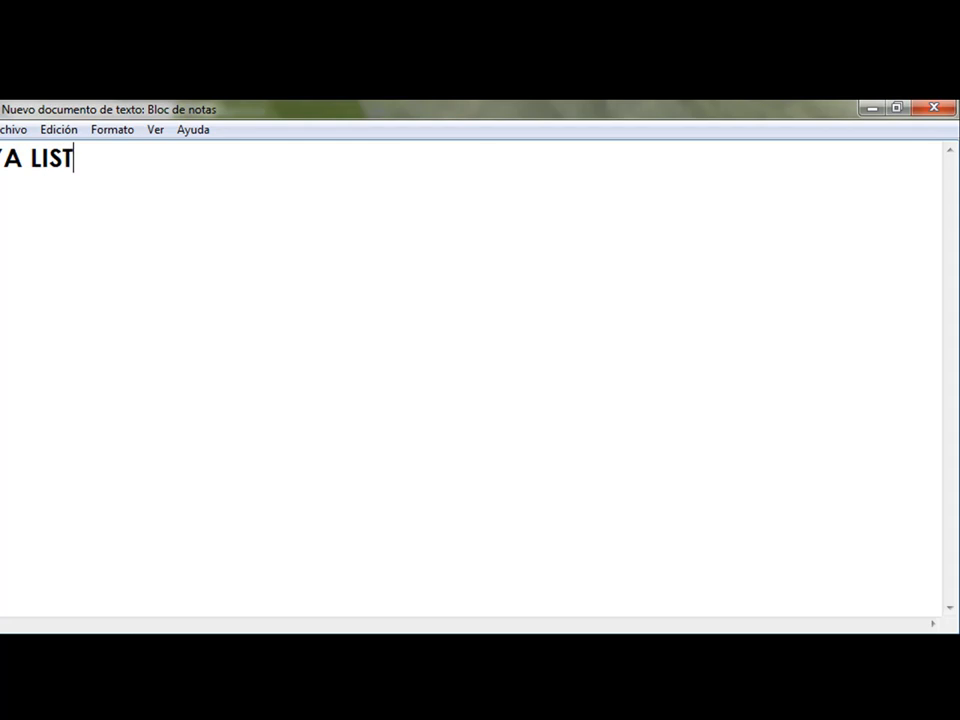
pyautogui.write('O UN ANTIVIRUS')
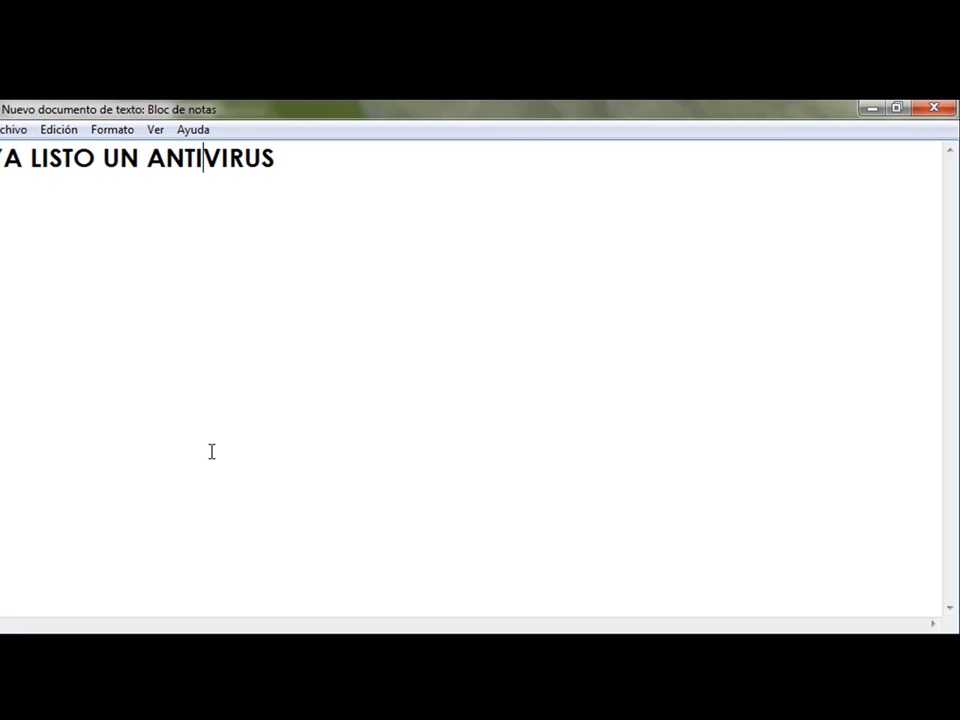
pyautogui.write('GRAT')
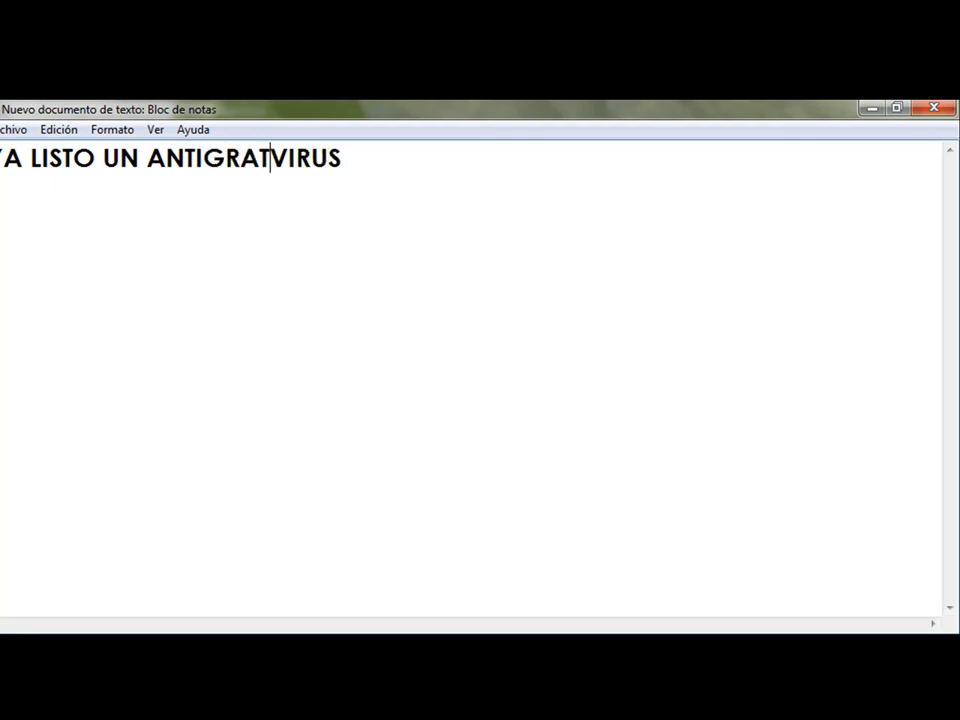
pyautogui.press('BackSpace')
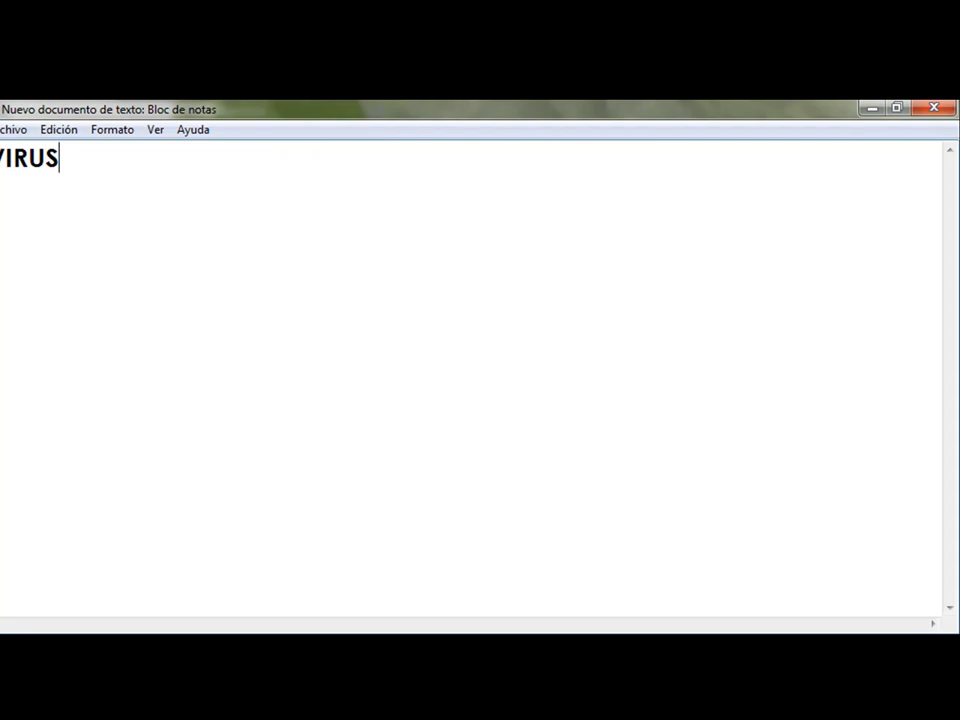
pyautogui.write('GRAT')
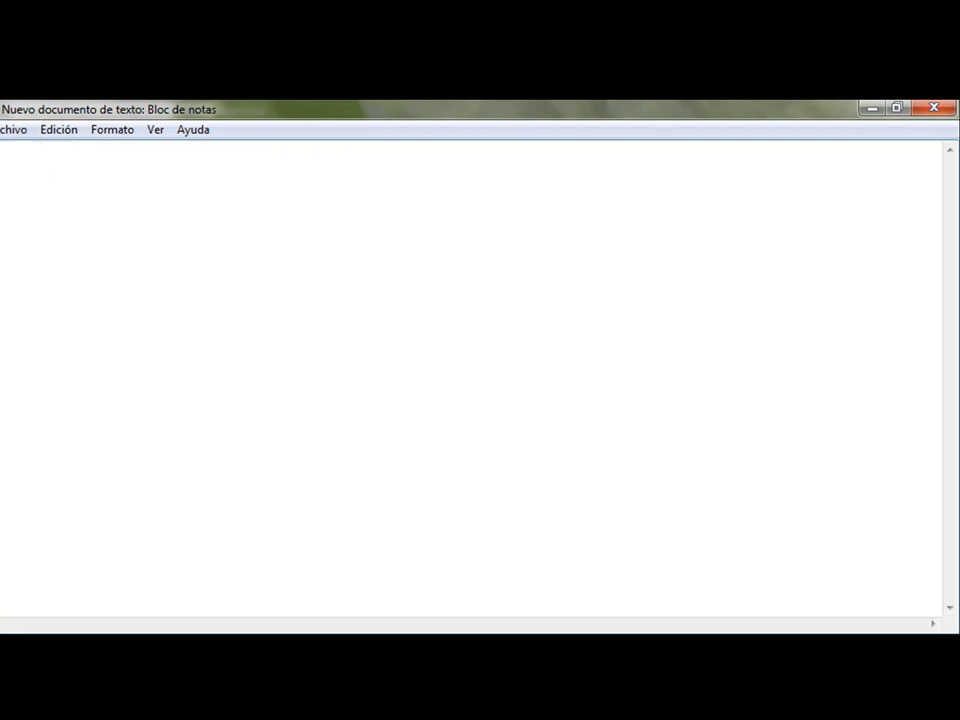
# Type the farewell caption 'EN GOOGLE... ADIOS' and close Notepad to the save prompt.
pyautogui.write('EN')
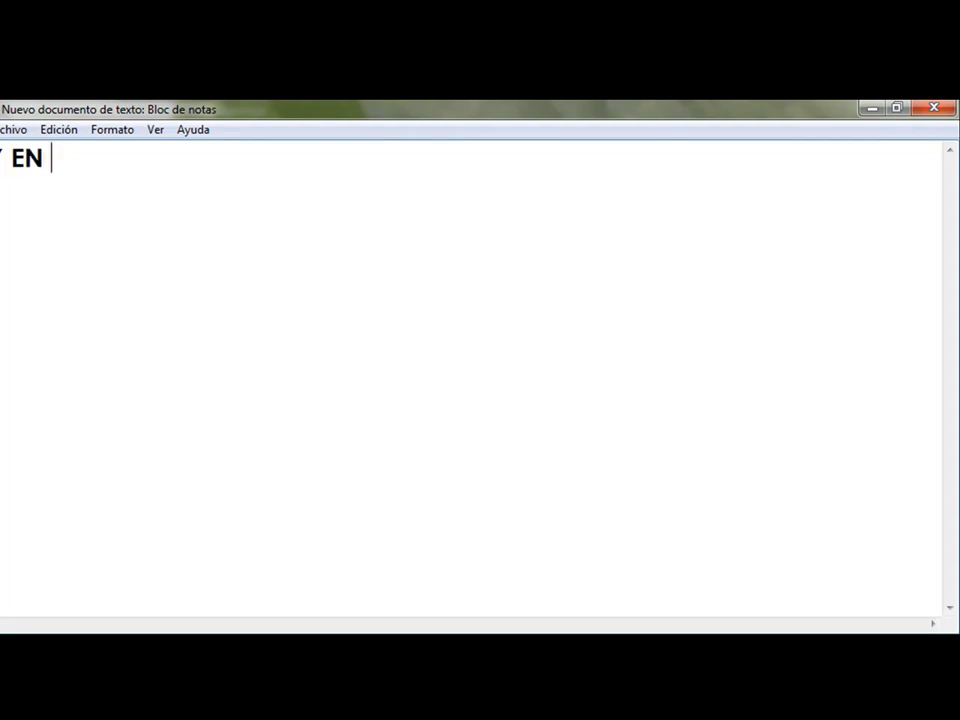
pyautogui.write('GOOGLE')
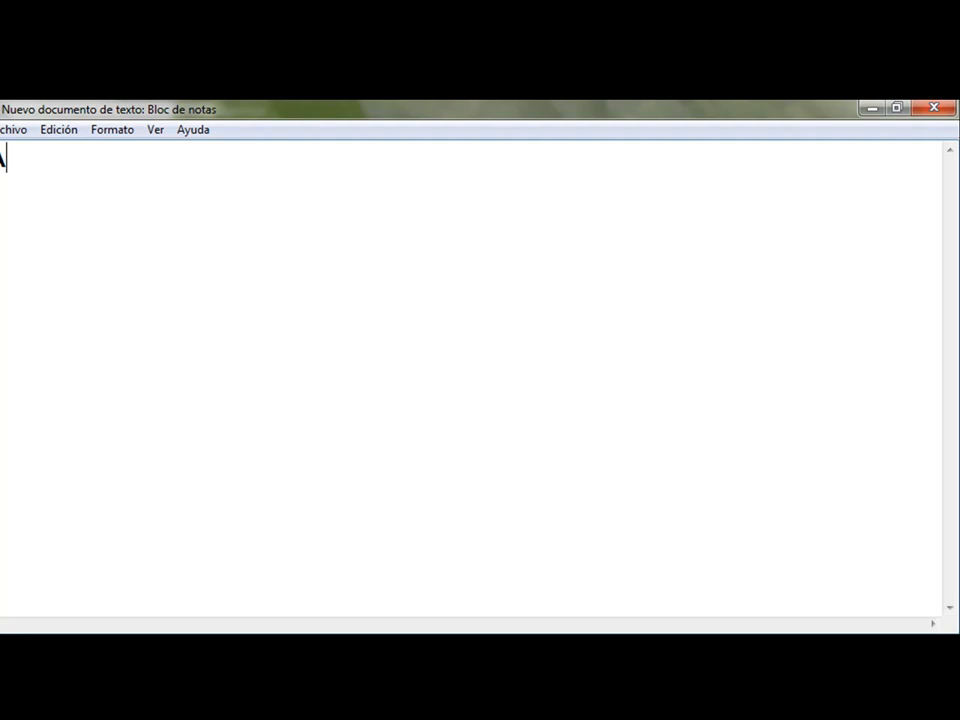
pyautogui.write('DIOS')
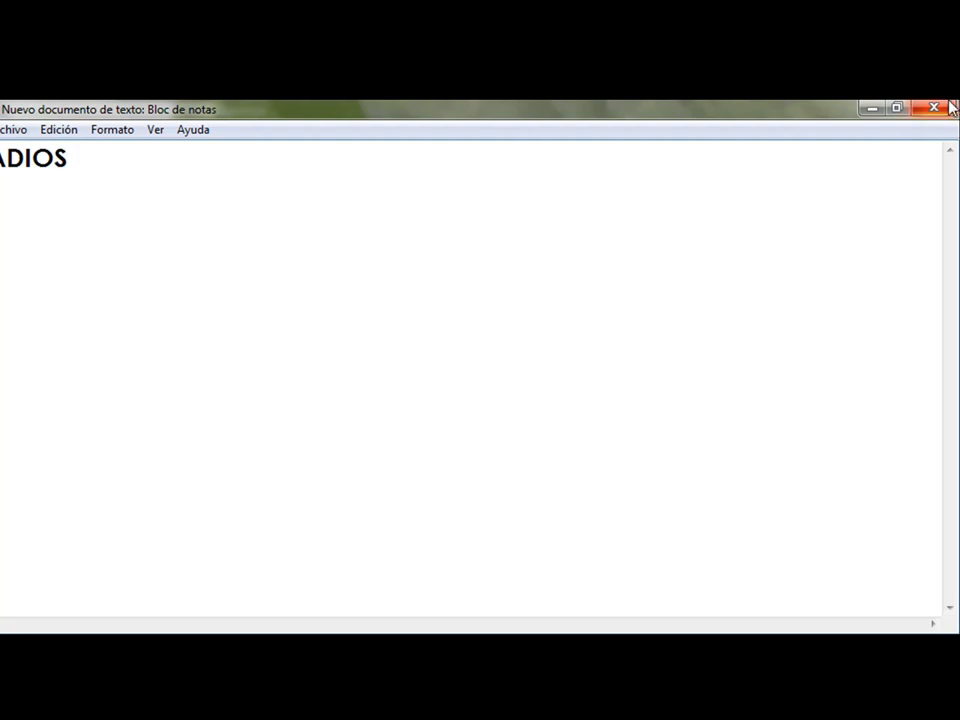
pyautogui.click(933, 108)
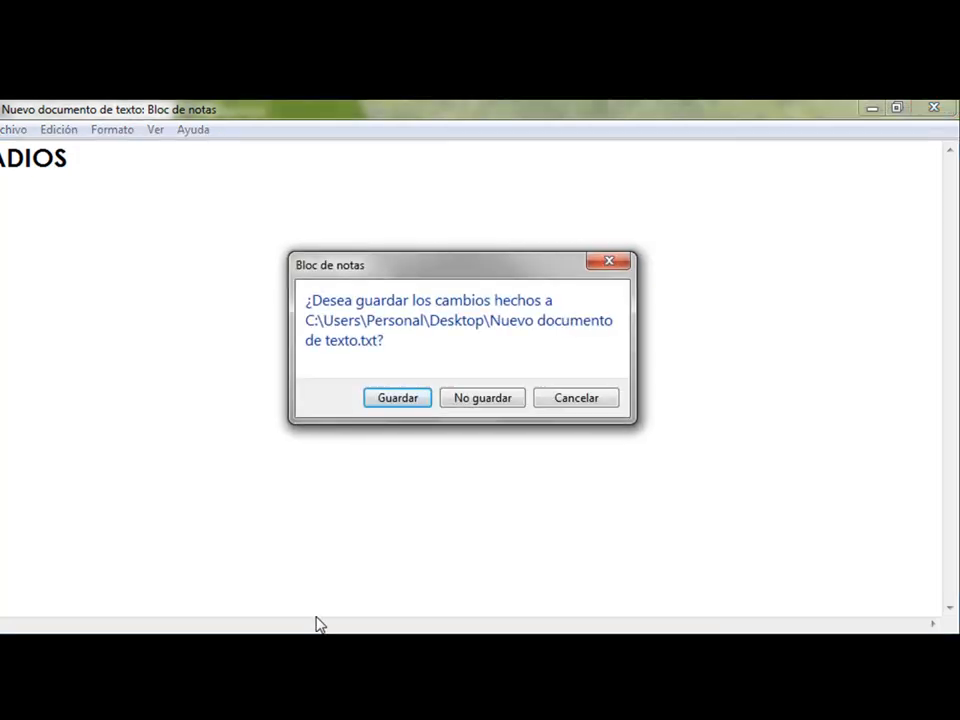